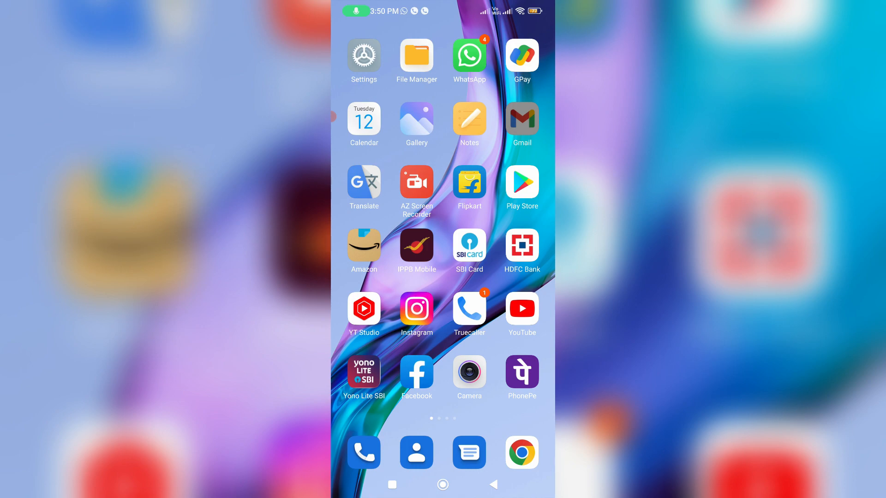
# Launch Gmail from the home screen to reach the Primary inbox.
pyautogui.click(522, 118)
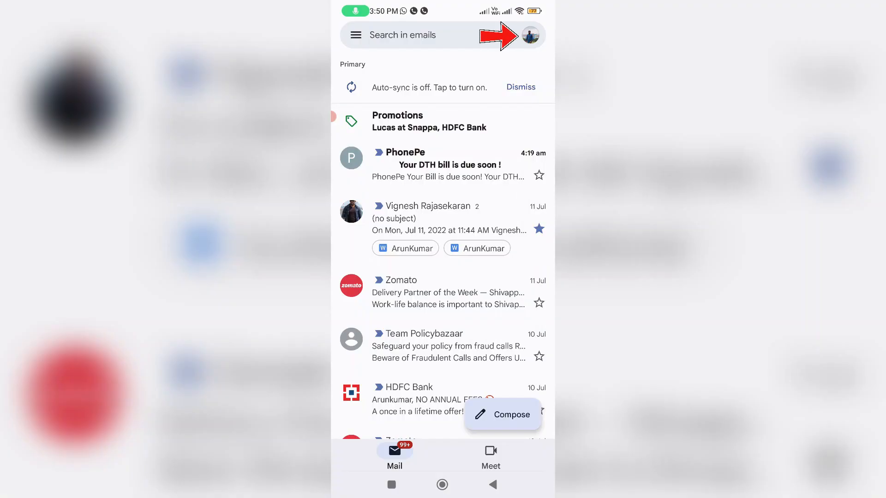
# From the profile picture menu, choose 'Manage your Google Account'.
pyautogui.click(531, 35)
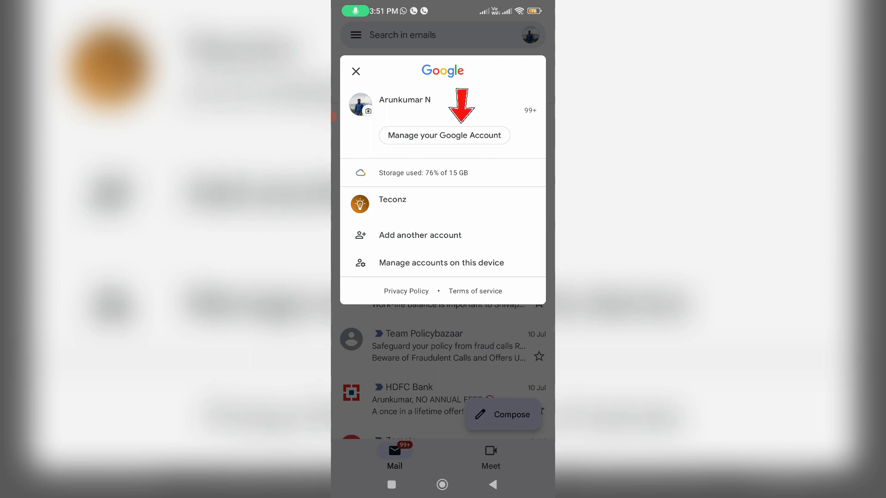
pyautogui.click(356, 72)
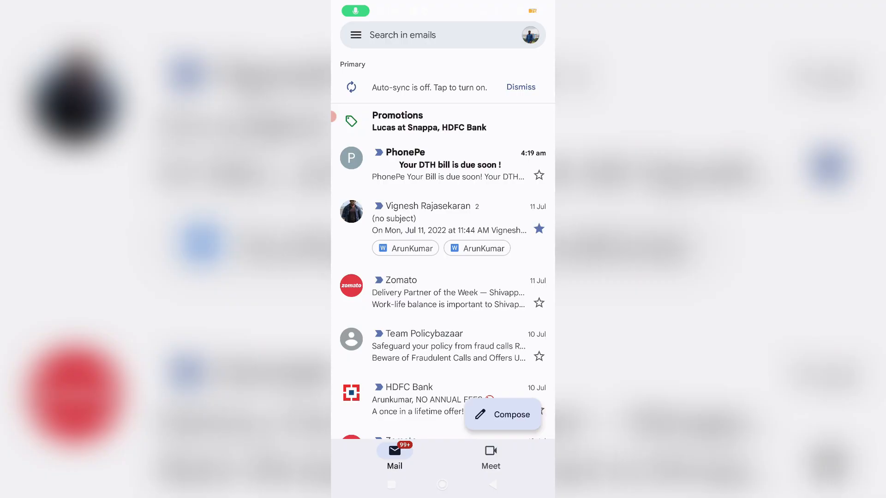
# Go to the Security section and scroll to 'Signing in to other sites' with Password Manager.
pyautogui.click(530, 35)
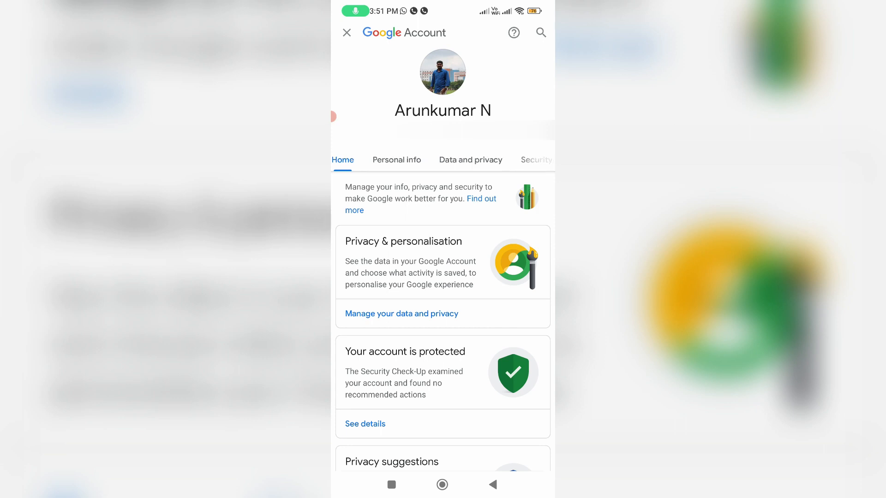
pyautogui.click(536, 160)
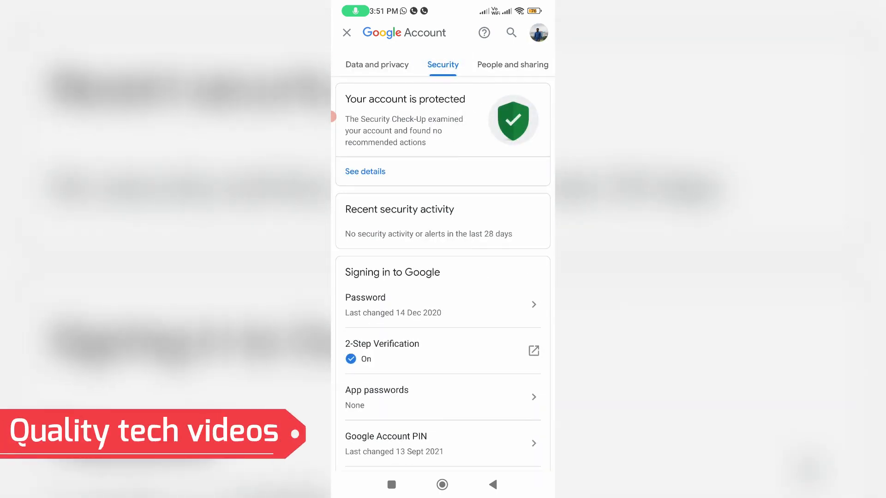
pyautogui.scroll(-3)
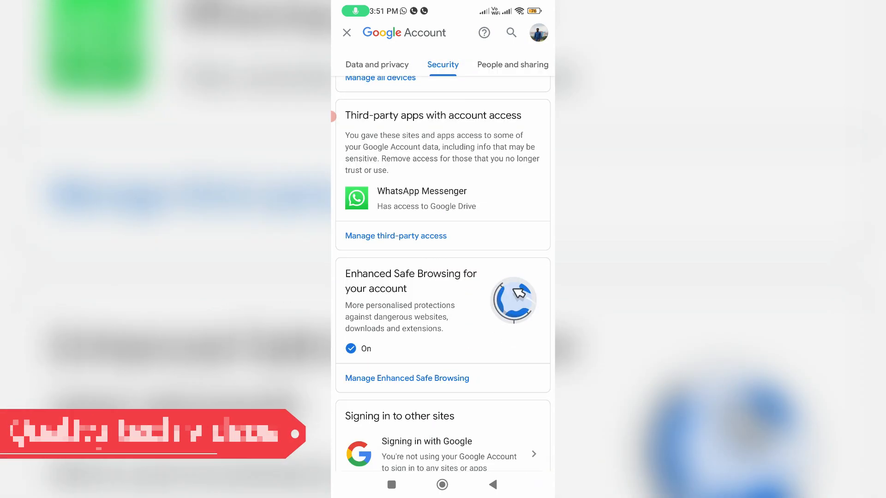
pyautogui.scroll(-3)
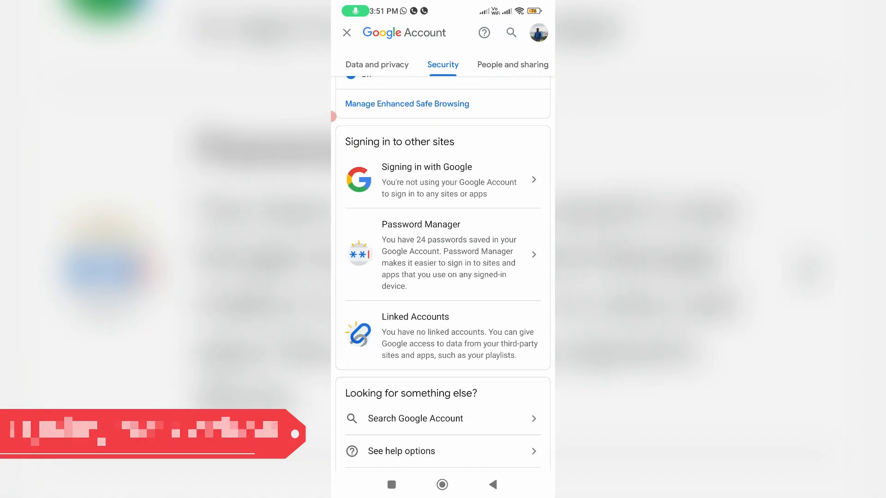
# Enter Password Manager and scroll its 24 saved passwords down to instagram.com (2 accounts).
pyautogui.click(442, 255)
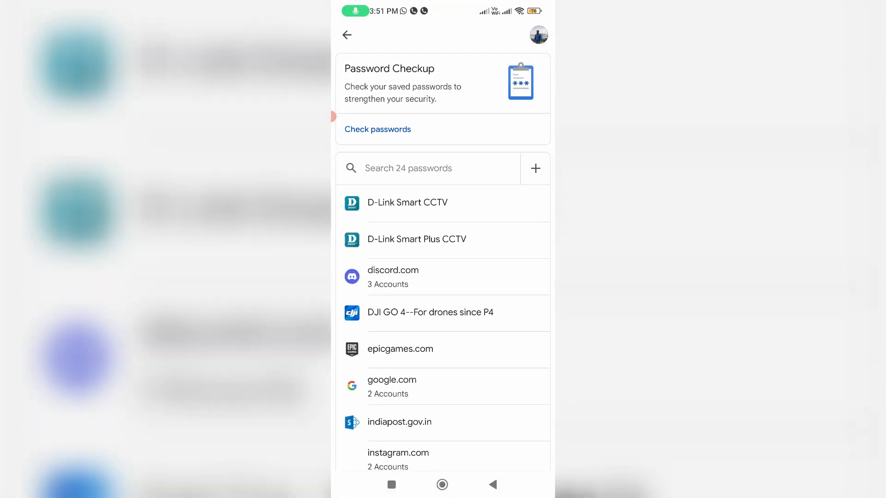
pyautogui.scroll(-3)
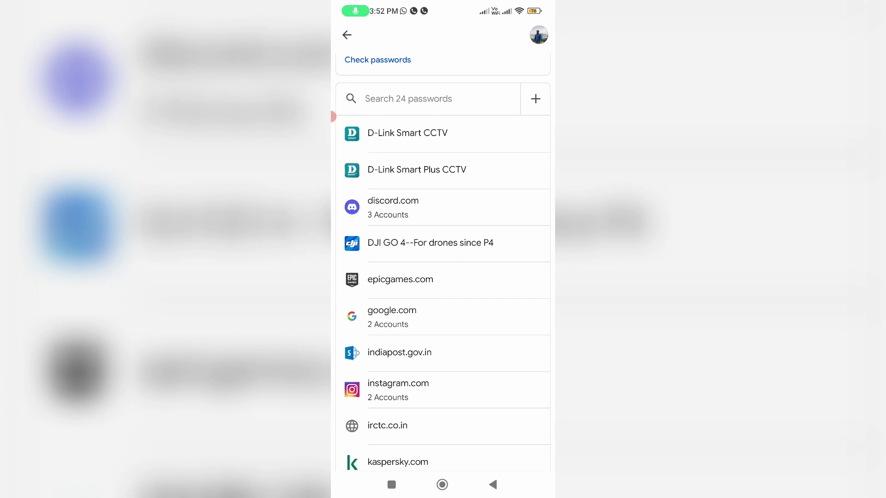
pyautogui.scroll(-3)
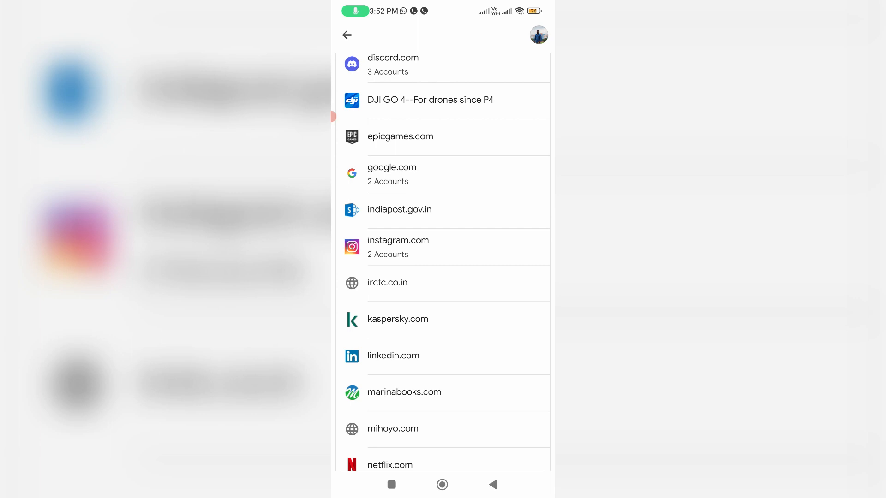
pyautogui.scroll(-3)
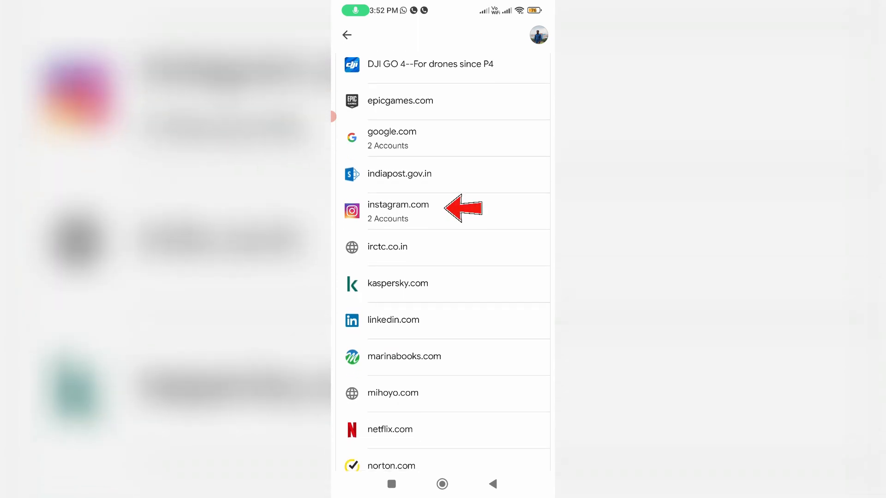